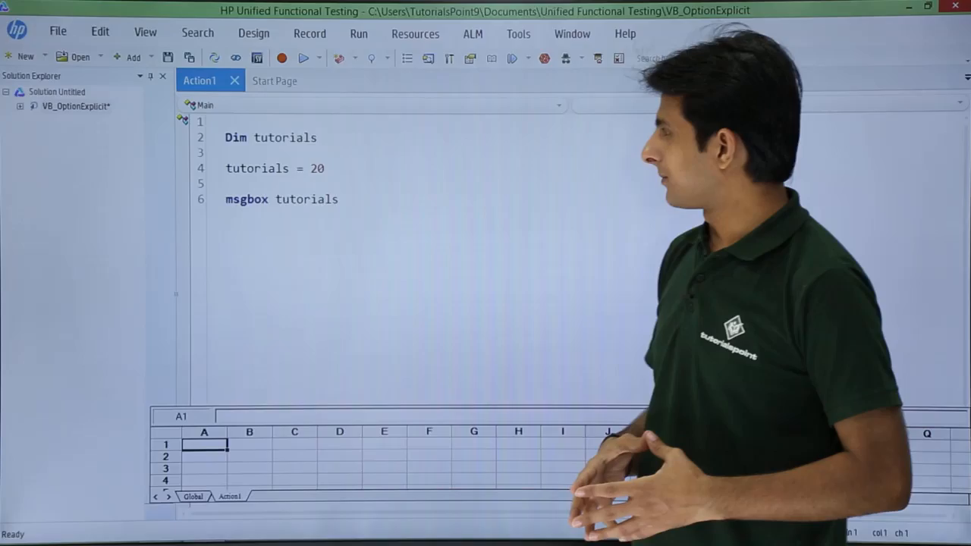
# - Run the script showing 20, then change msgbox tutorials to the undeclared name tutorial
pyautogui.click(303, 58)
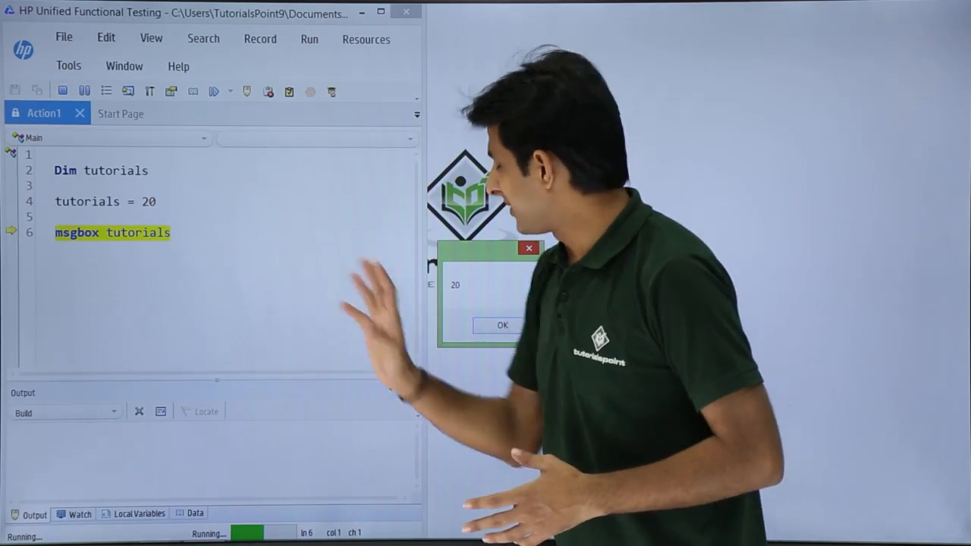
pyautogui.click(502, 325)
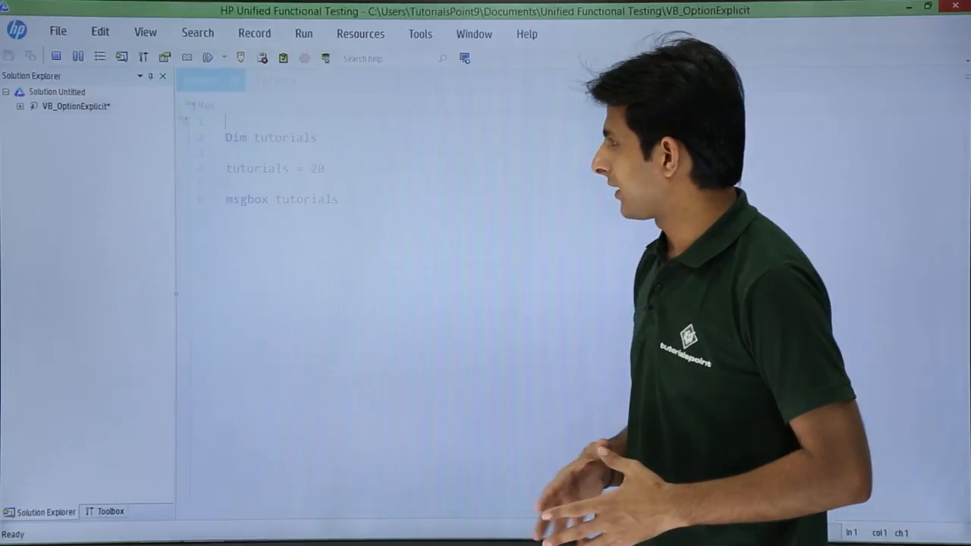
pyautogui.click(303, 34)
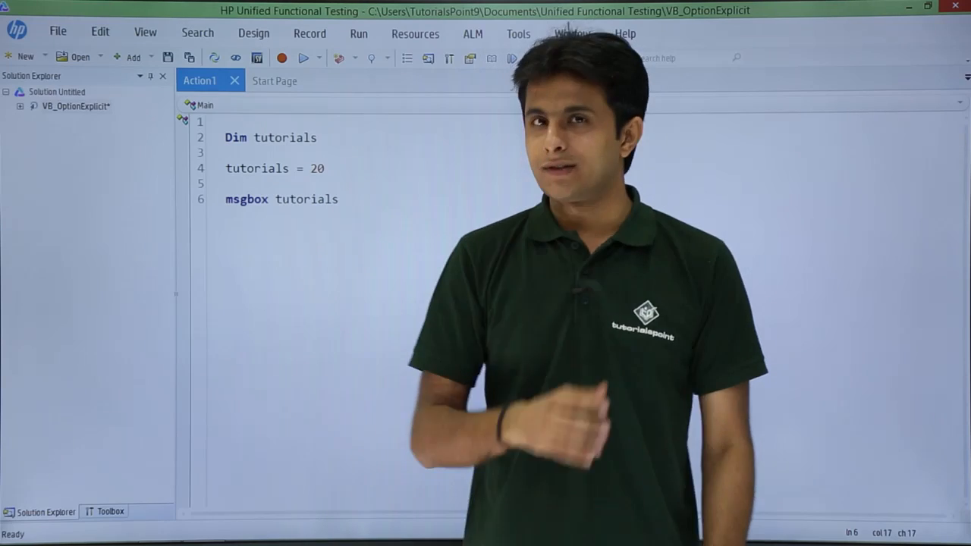
pyautogui.press('Backspace')
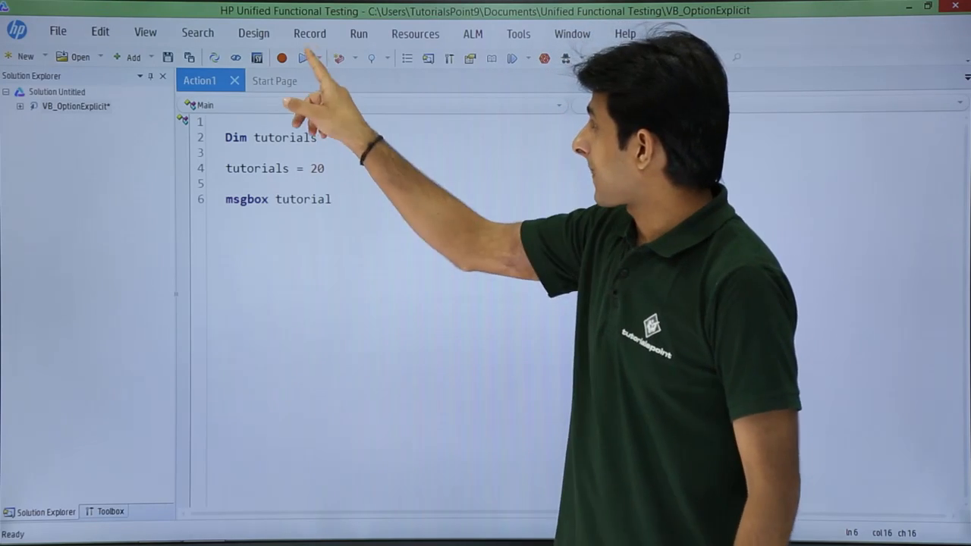
# - Run the test with the misspelled variable and dismiss the empty message box it shows
pyautogui.click(302, 57)
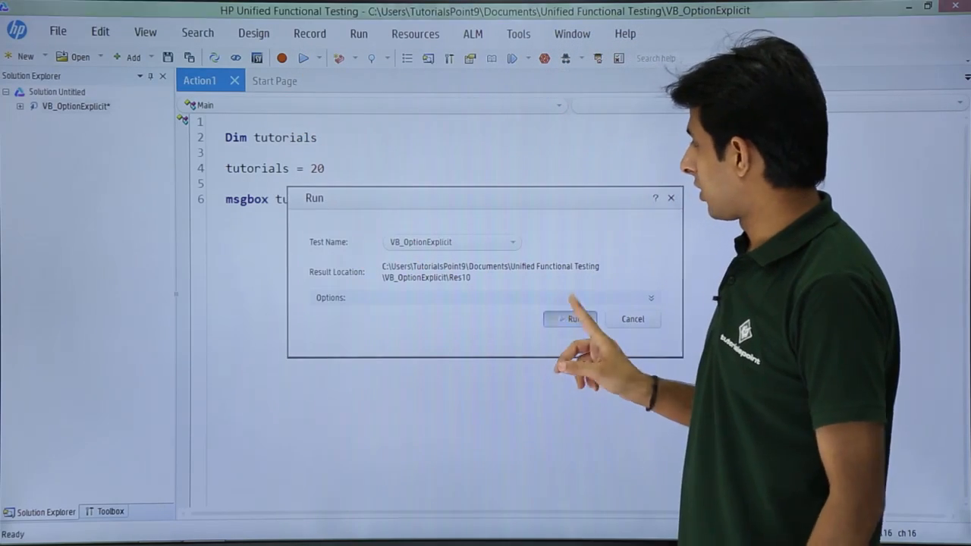
pyautogui.click(571, 319)
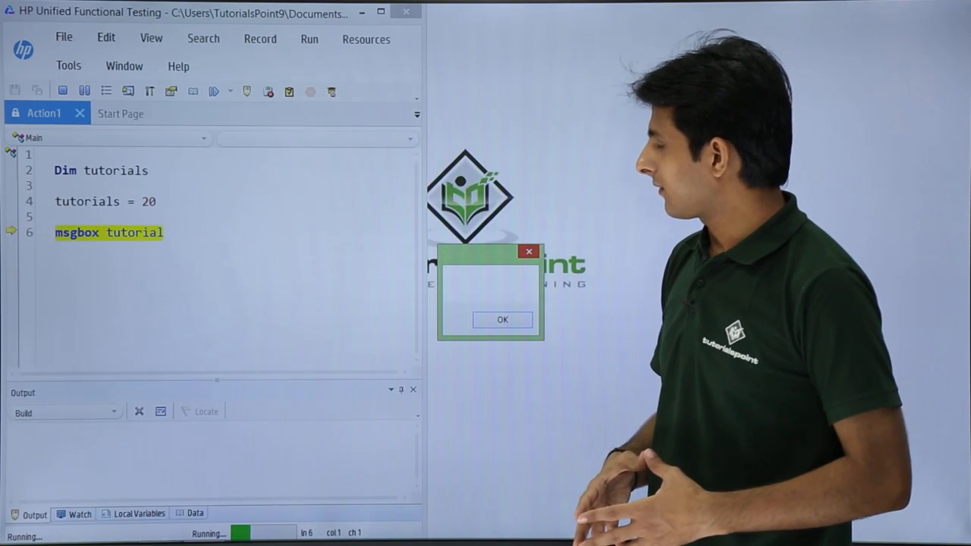
pyautogui.click(501, 320)
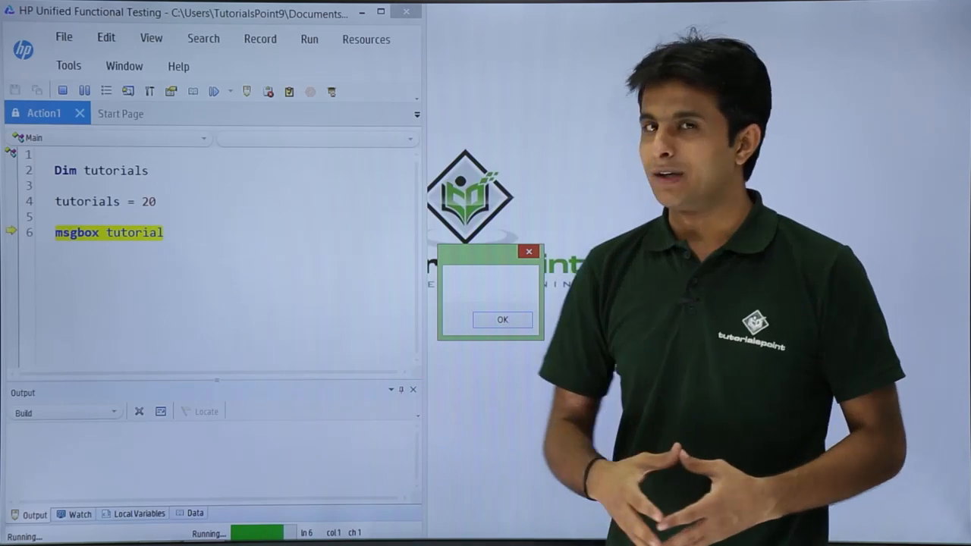
pyautogui.click(502, 320)
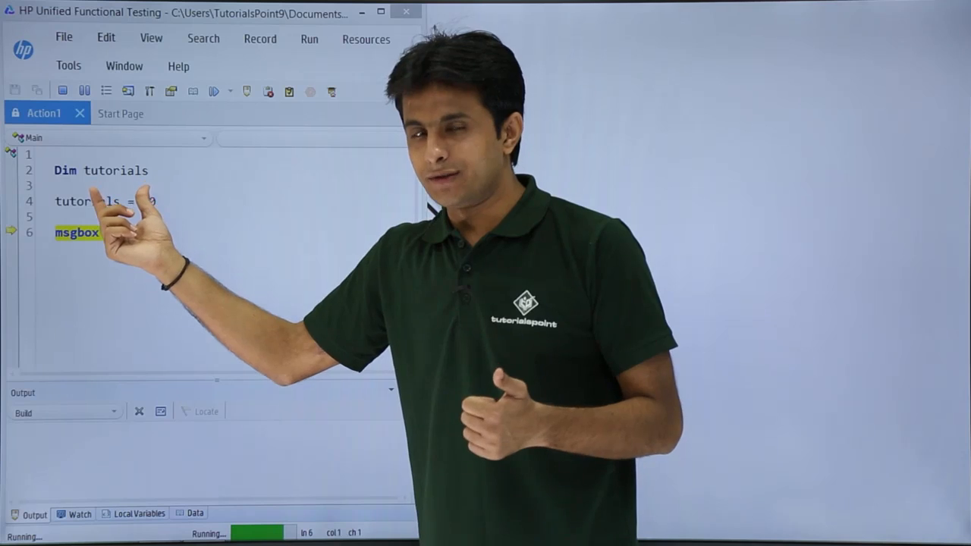
pyautogui.write('tutorial')
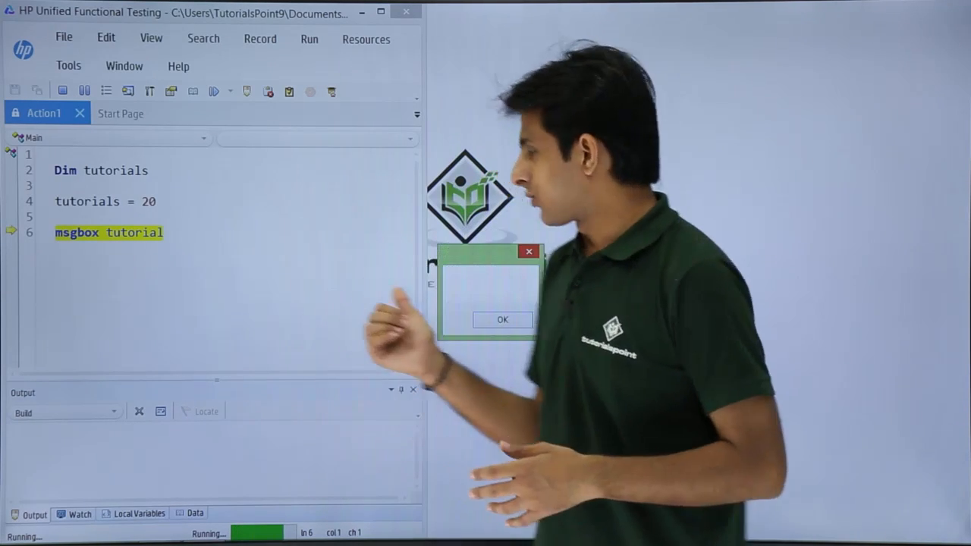
pyautogui.click(502, 319)
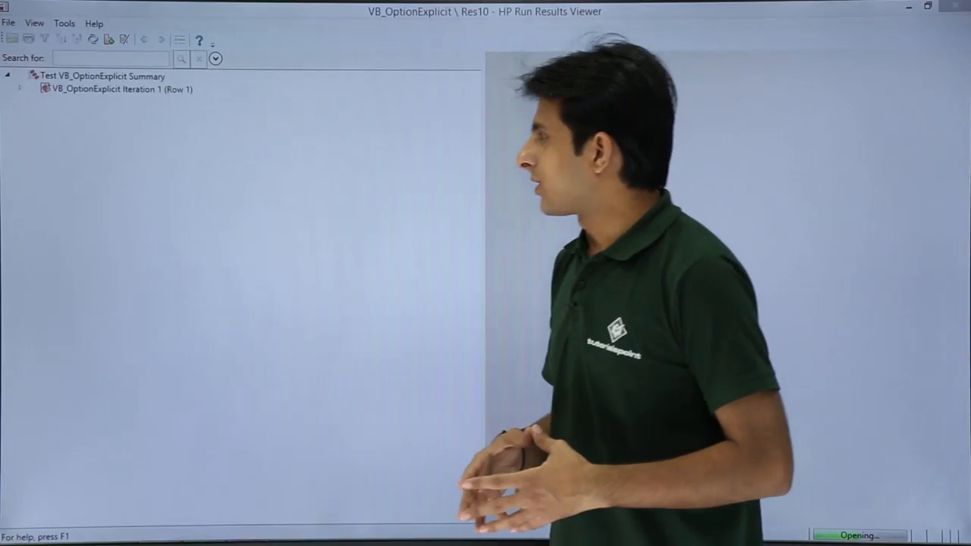
# - Close the run results report and begin Option Explicit on line 1 with 'op'
pyautogui.click(99, 76)
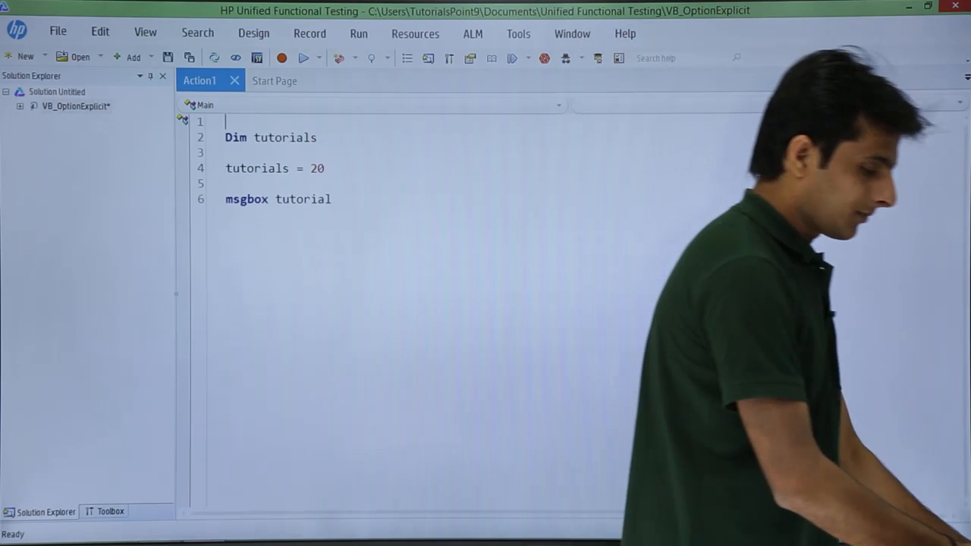
pyautogui.write('op')
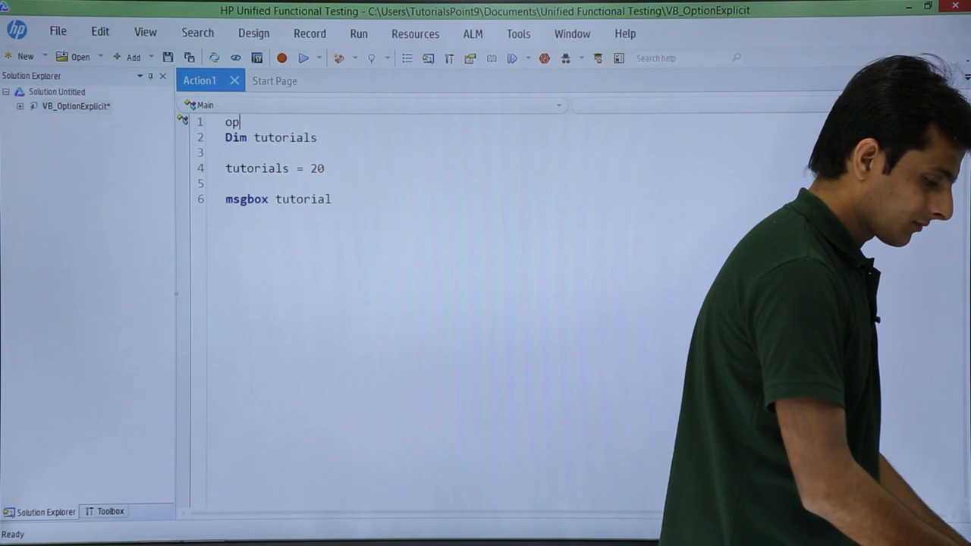